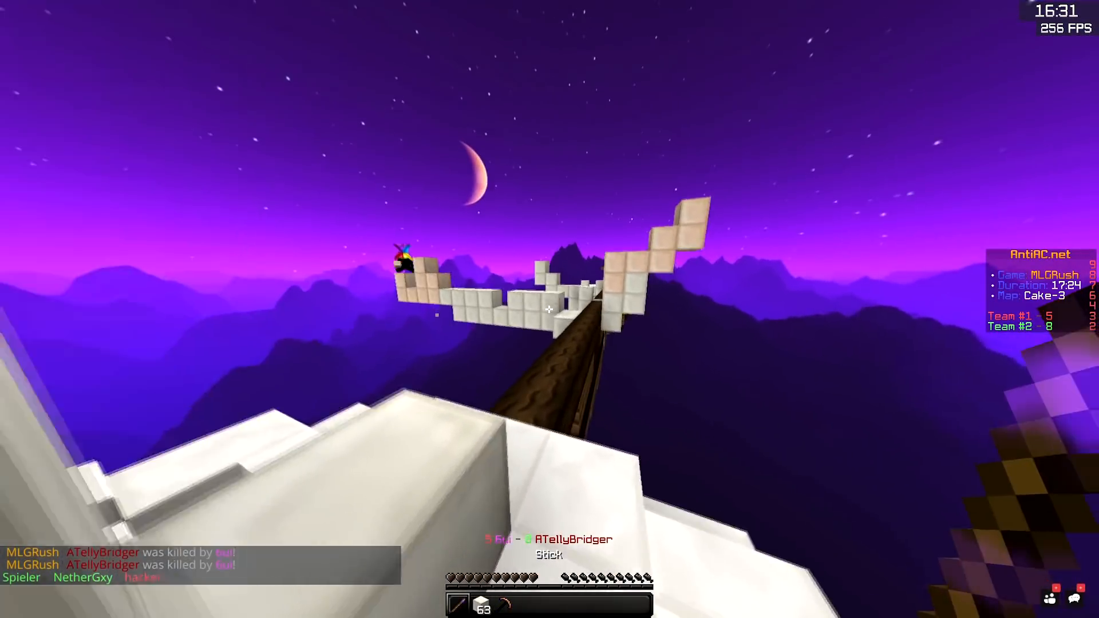
mouse_move(549, 309)
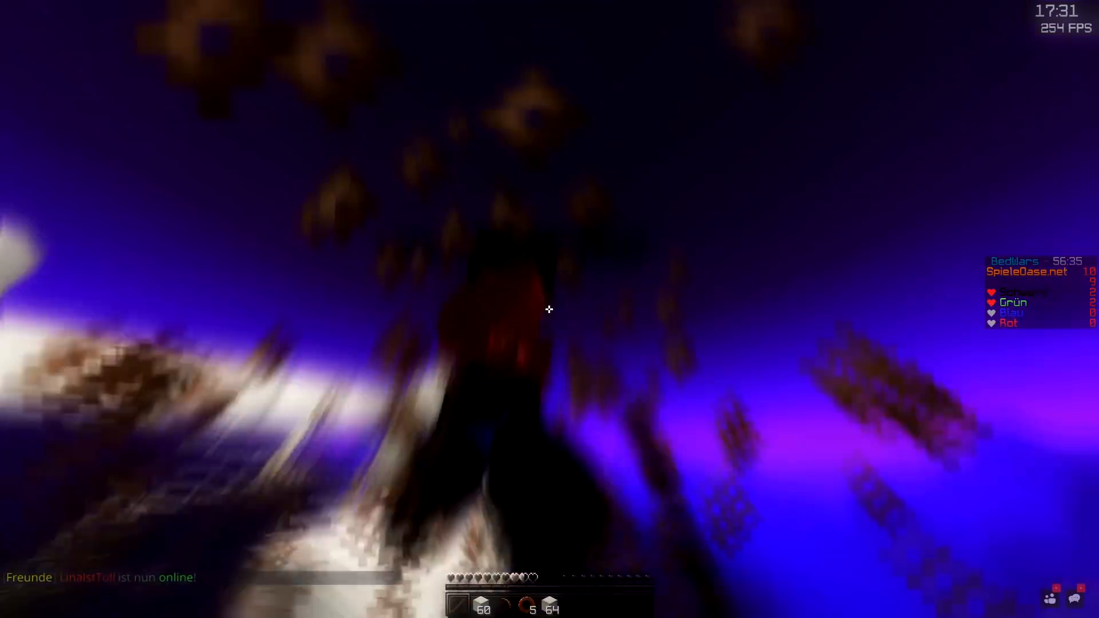
mouse_move(548, 309)
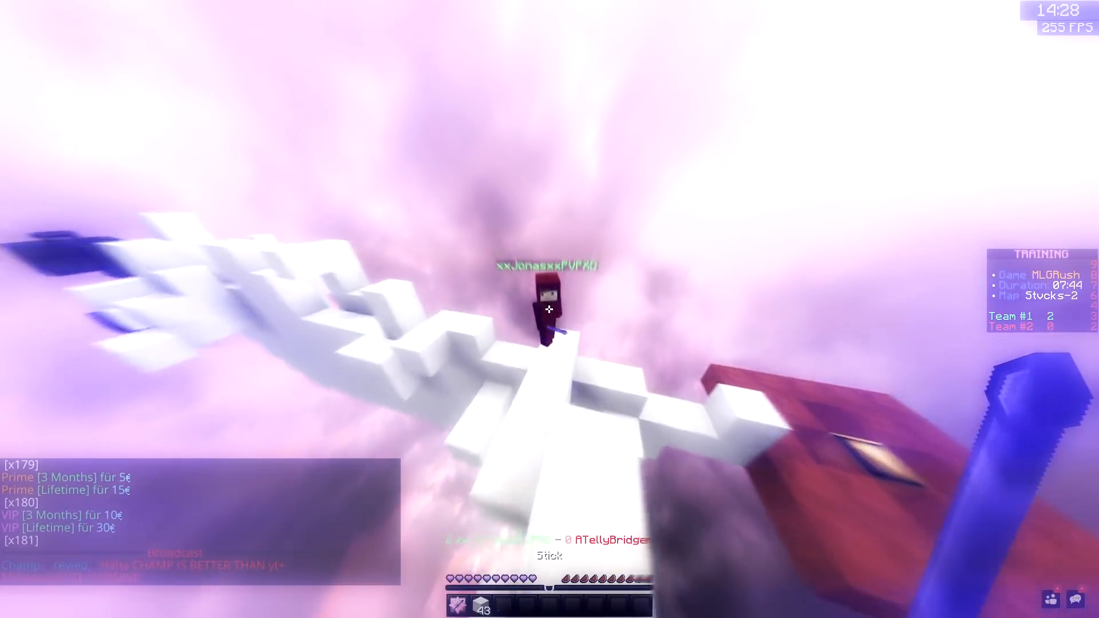
mouse_move(550, 301)
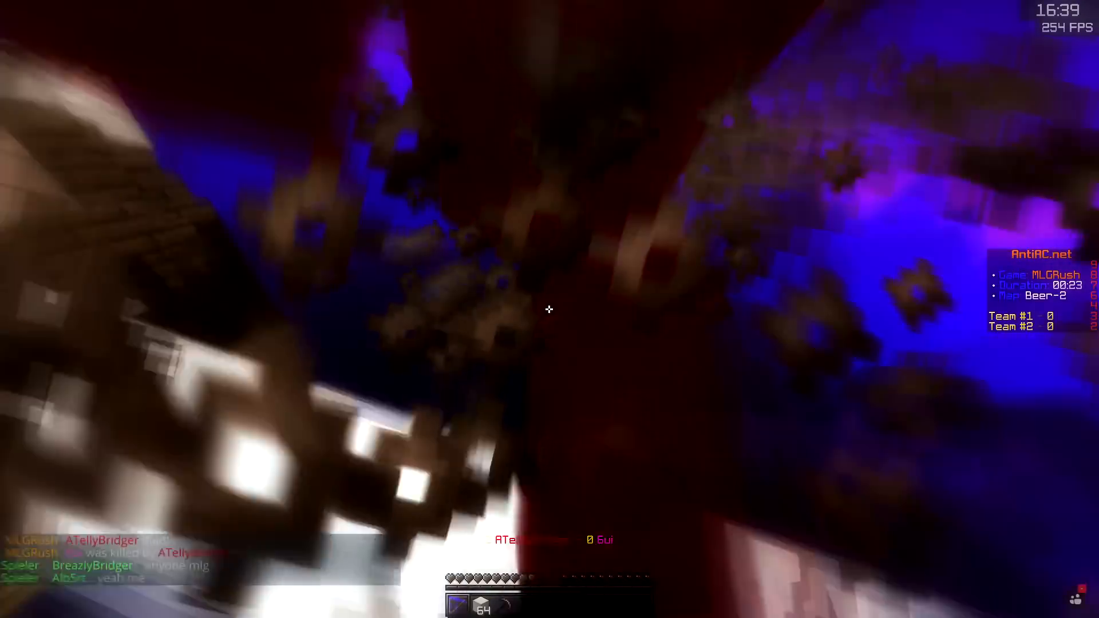
mouse_move(548, 310)
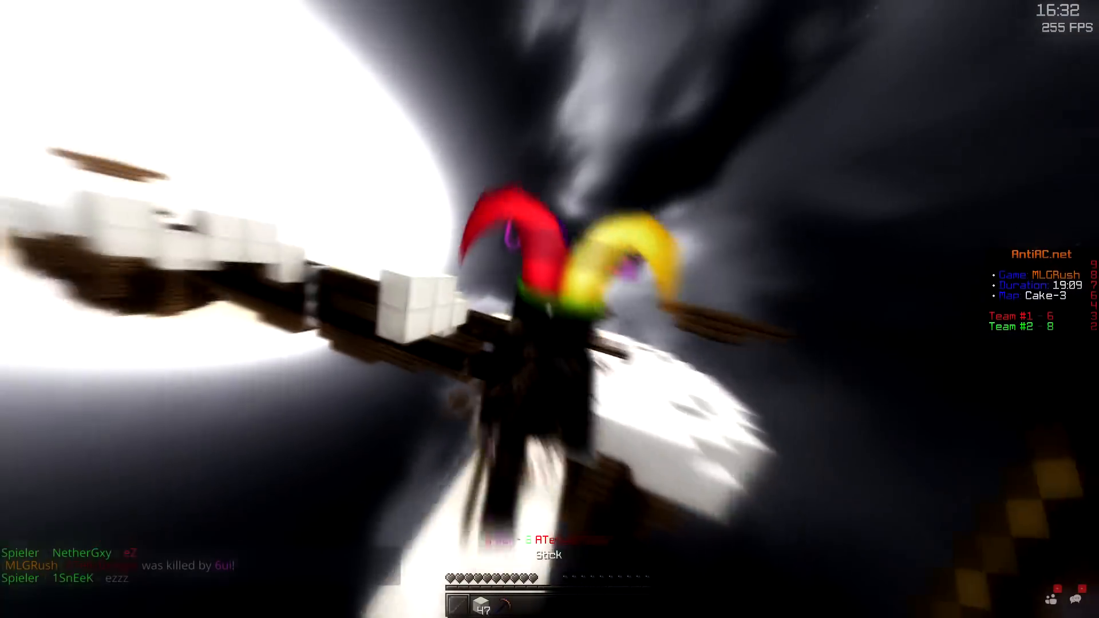
mouse_move(549, 309)
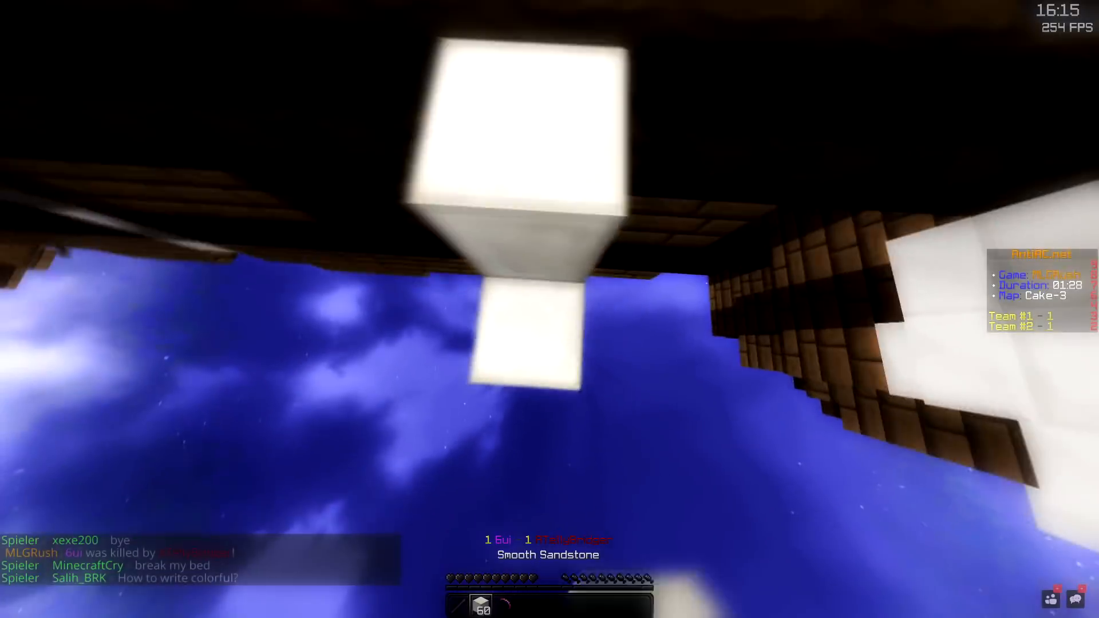
mouse_move(549, 309)
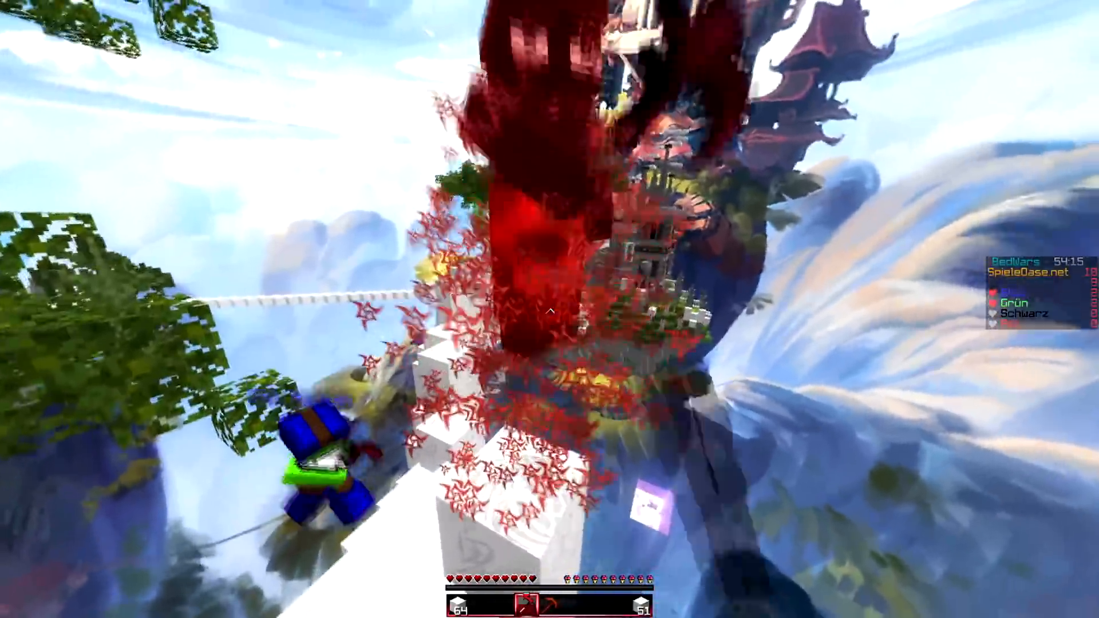
mouse_move(549, 309)
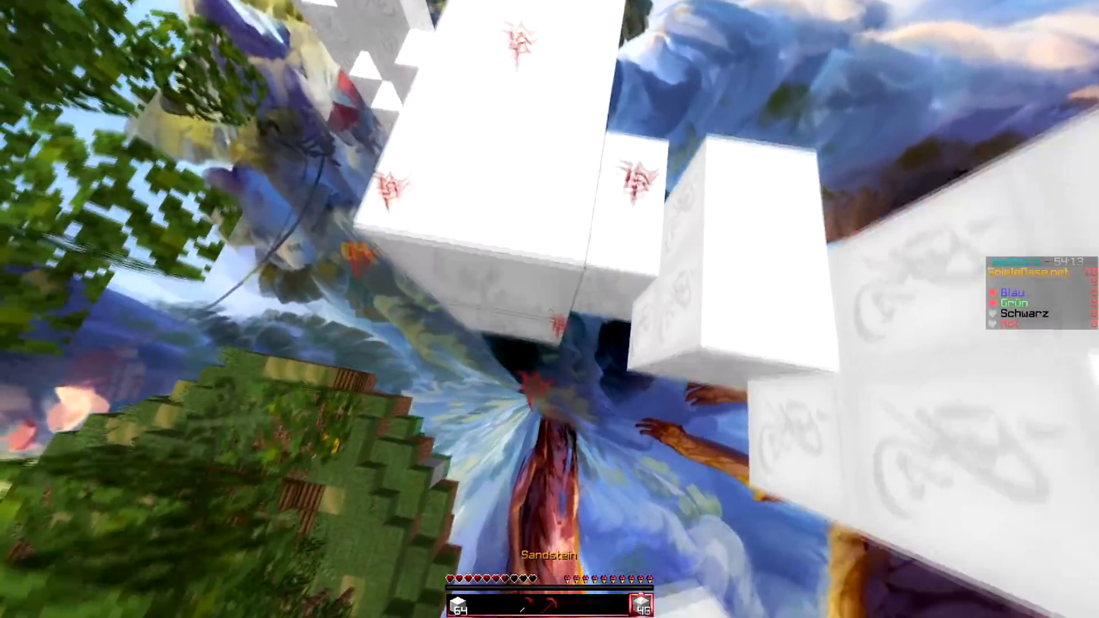
mouse_move(550, 309)
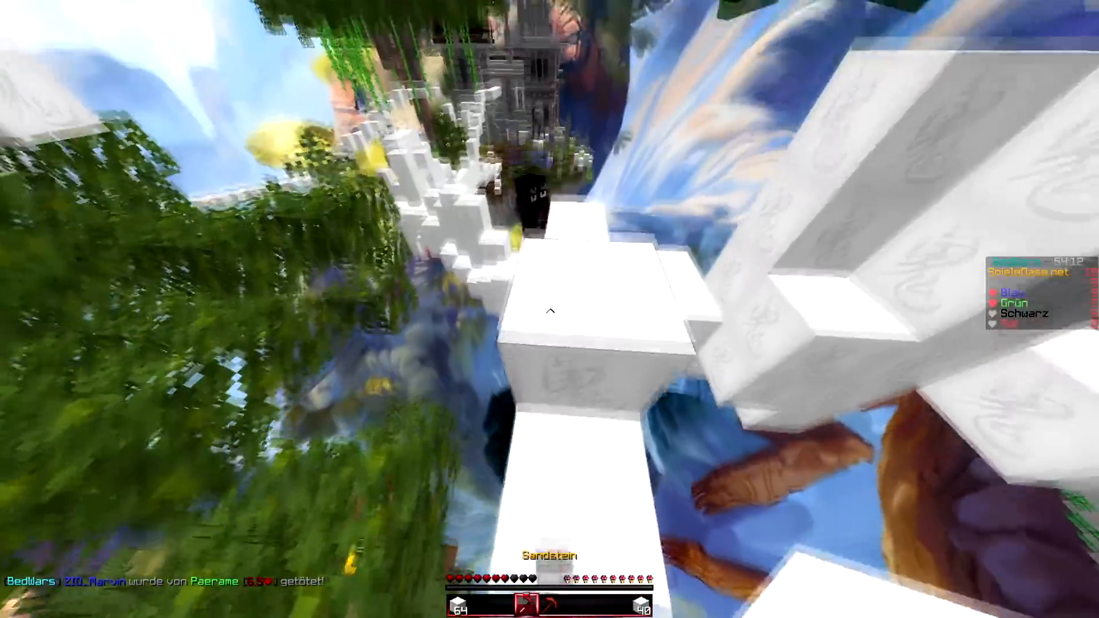